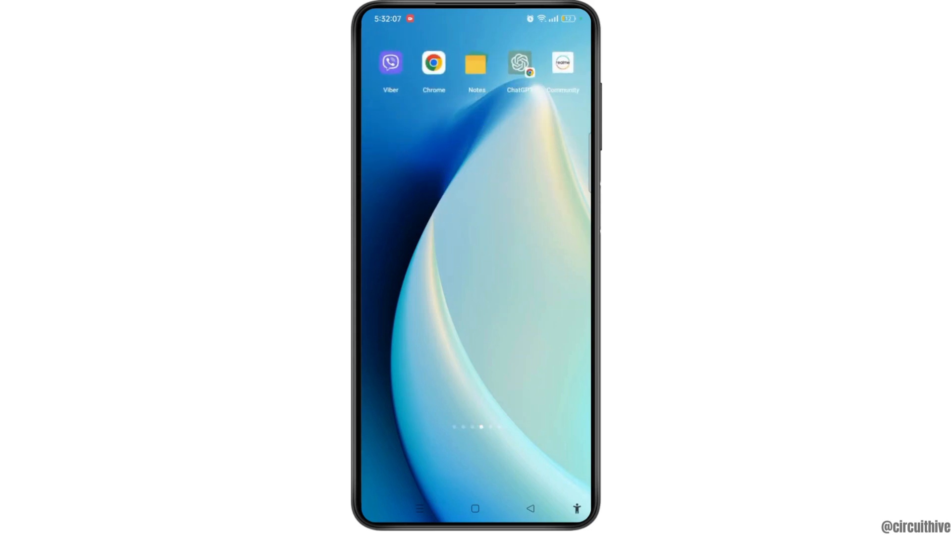
Reach Settings from the home screen and enter Home screen & Lock screen.
scroll(left, 3)
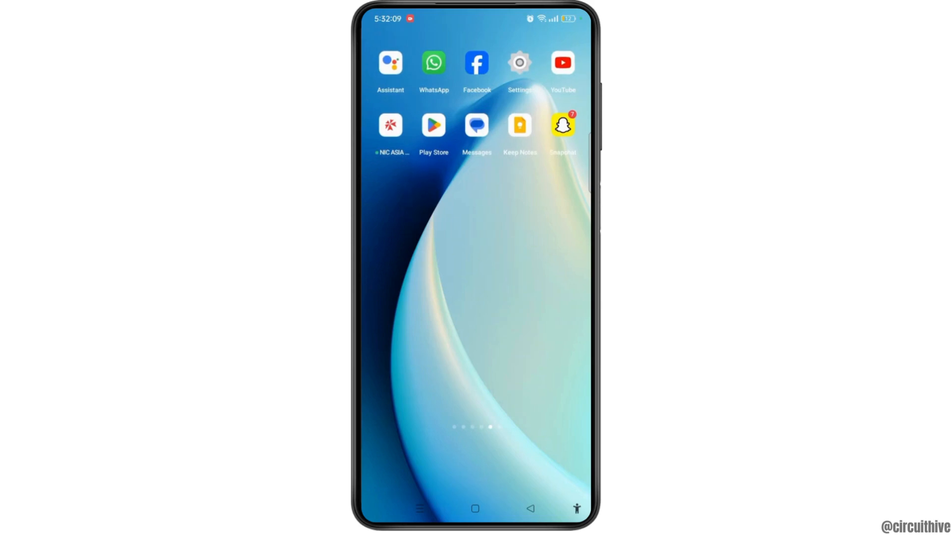
click(518, 64)
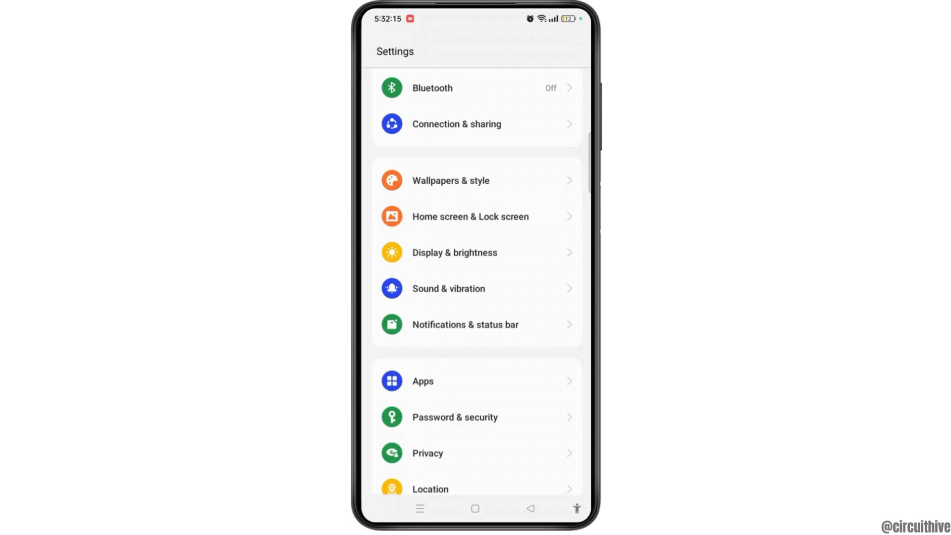
click(469, 217)
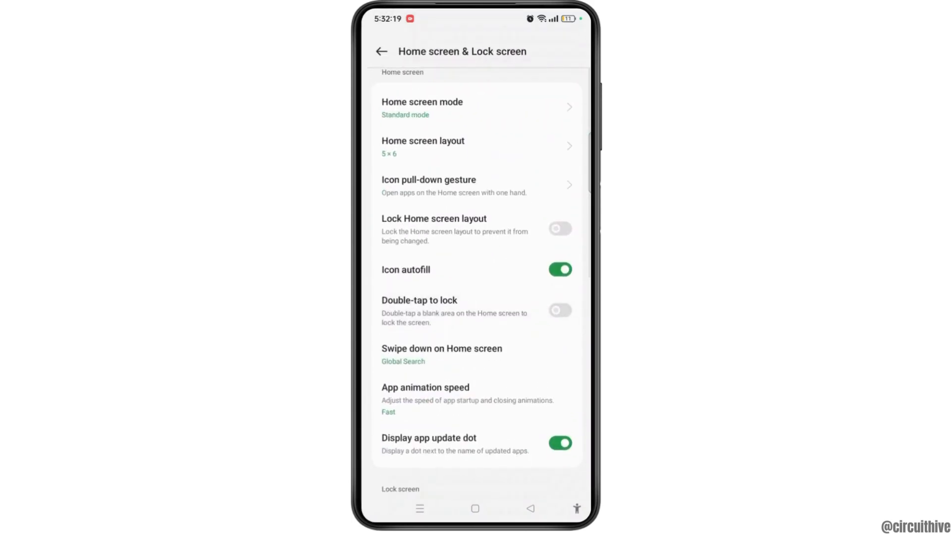
Toggle Lock Home screen layout on then off, leaving it off, and return to the home screen.
click(559, 229)
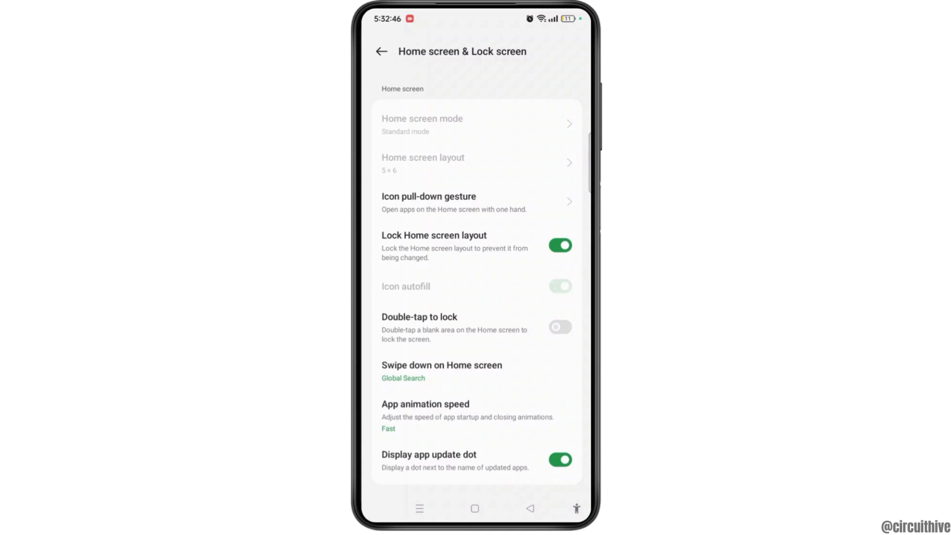
click(559, 245)
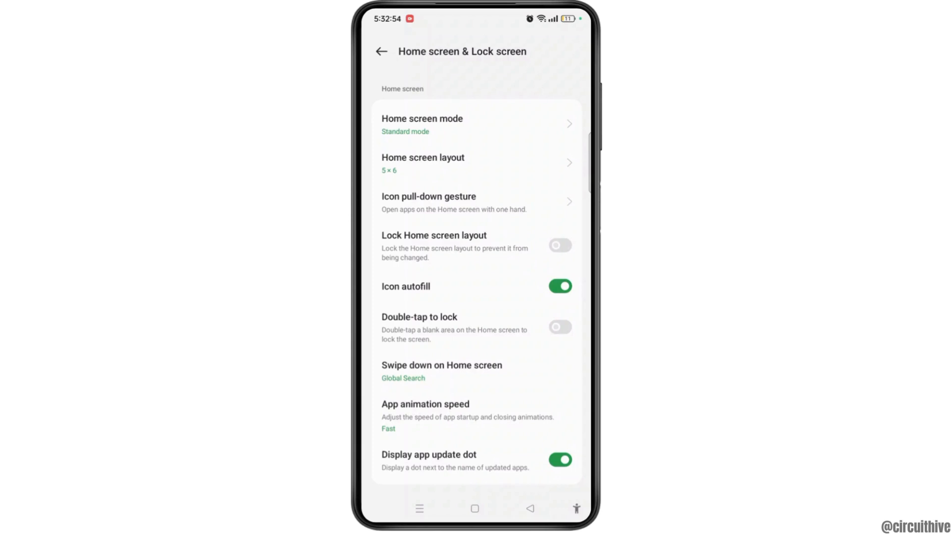
click(475, 508)
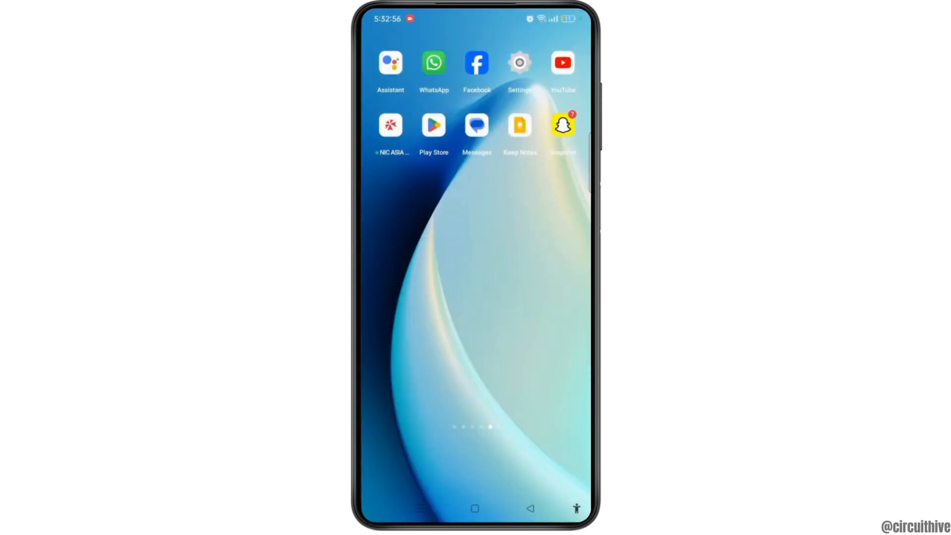
scroll(left, 3)
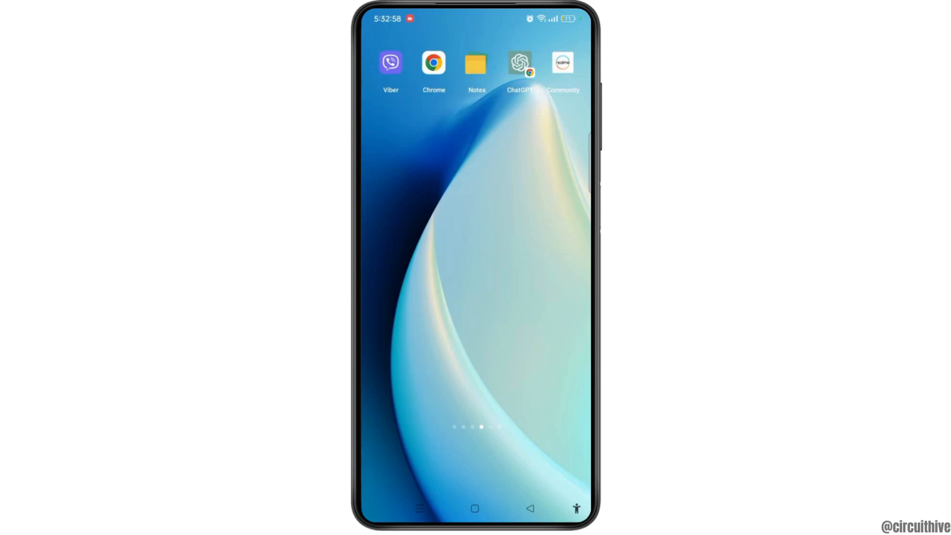